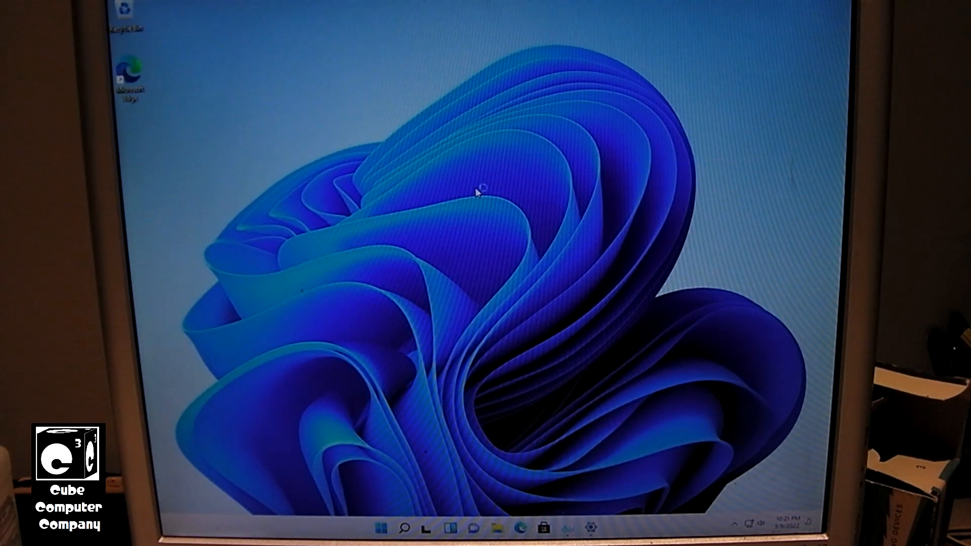
pyautogui.moveTo(499, 163)
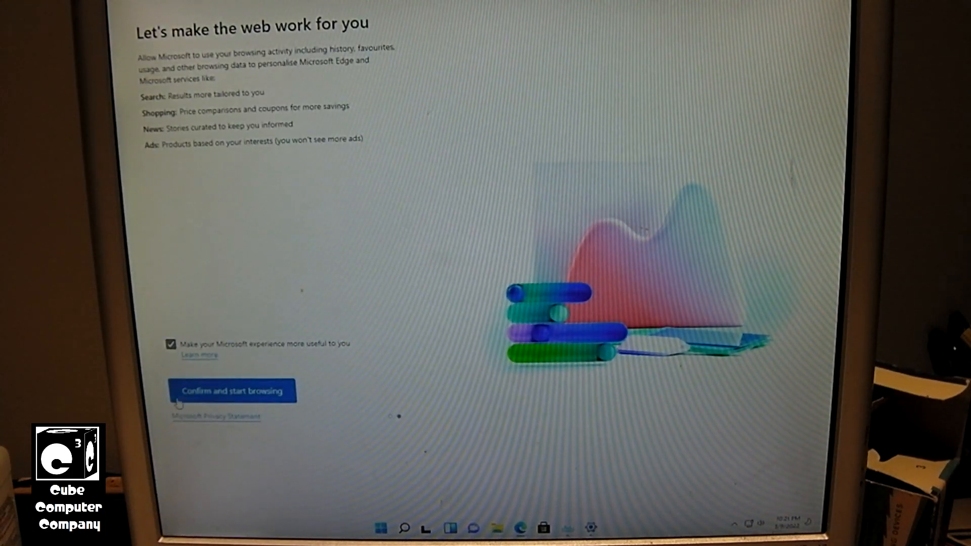
# Confirm the personalisation choice and start browsing, reaching Edge's theme welcome page
pyautogui.click(232, 391)
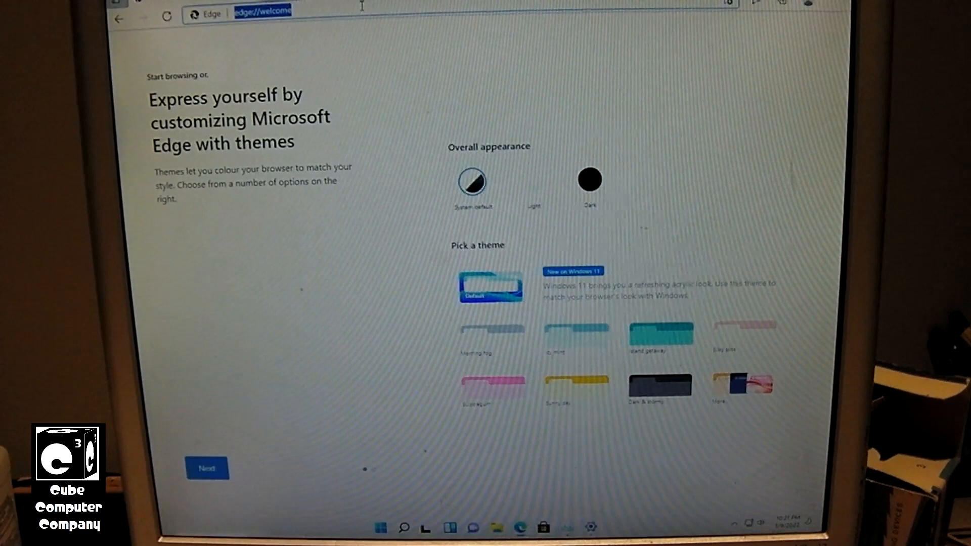
# Search 'youtube' from the address bar and open YouTube from the Bing results
pyautogui.write('youtube&cvid=c441089a42244def9dca58ca19b99dd3&aqs=edge.0.0j69i57j0l7.2736j0j4&FORM=ANAB')
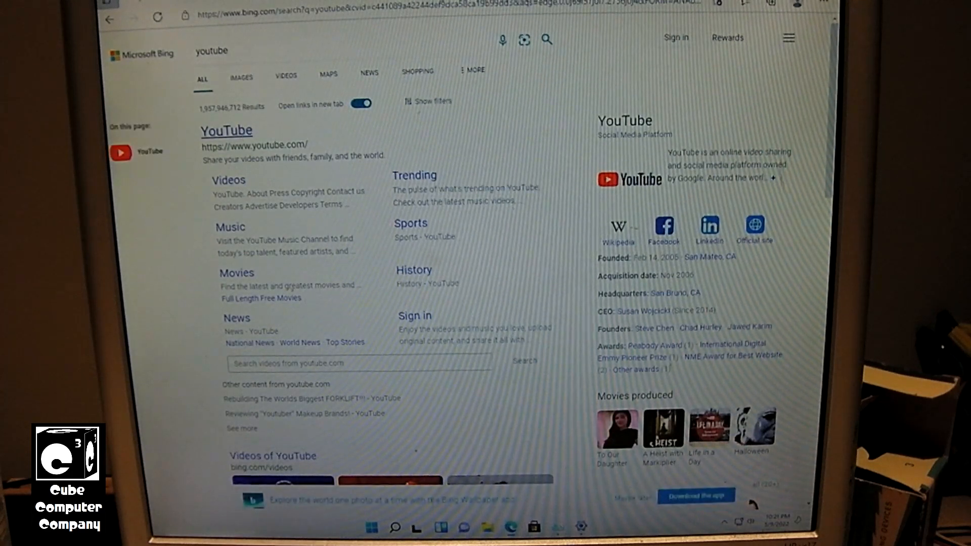
pyautogui.click(226, 131)
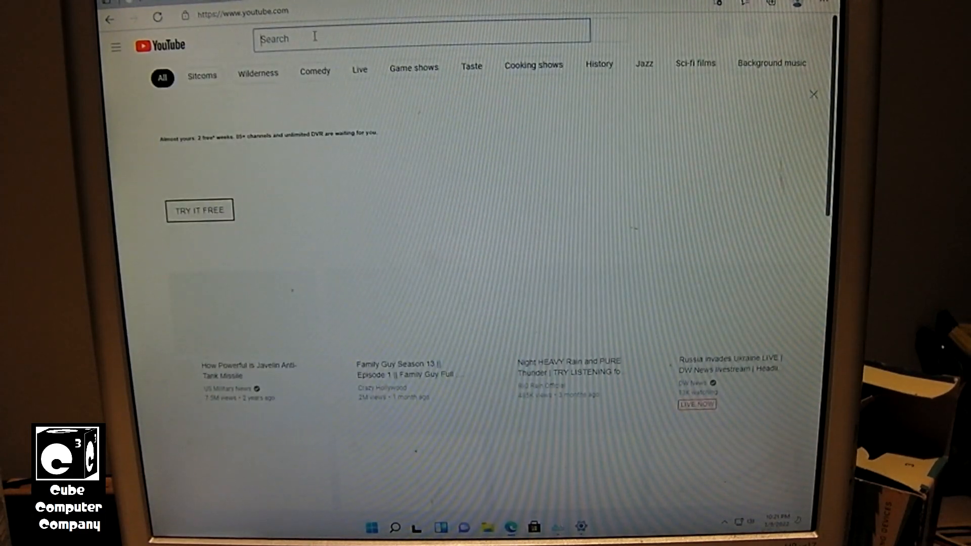
# Search YouTube for 'cube computer channel' via the suggestion and browse its latest videos
pyautogui.write('cube')
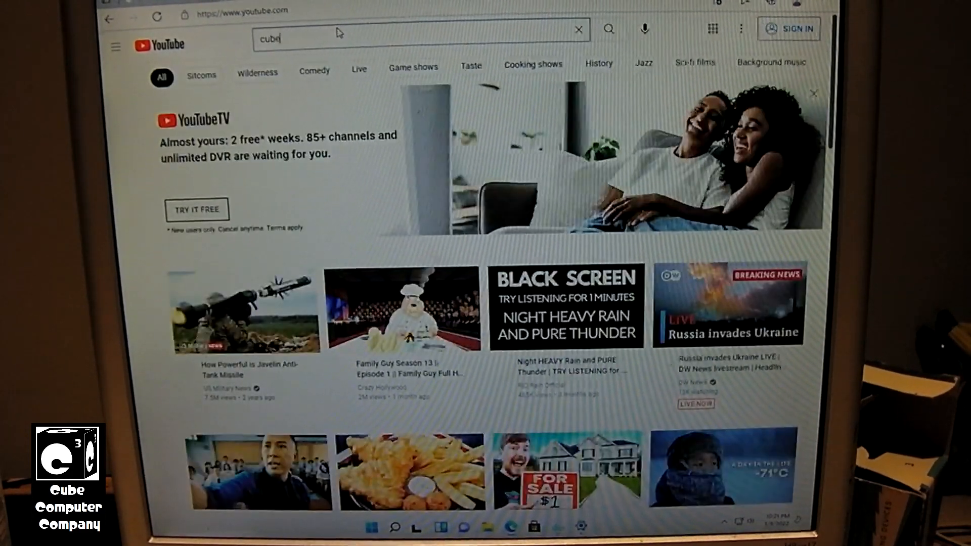
pyautogui.write('compu')
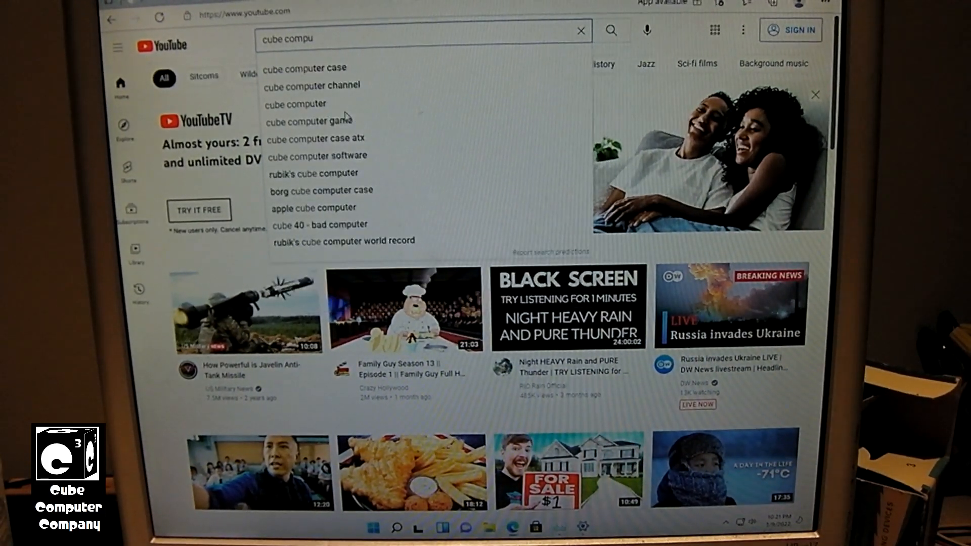
pyautogui.click(312, 85)
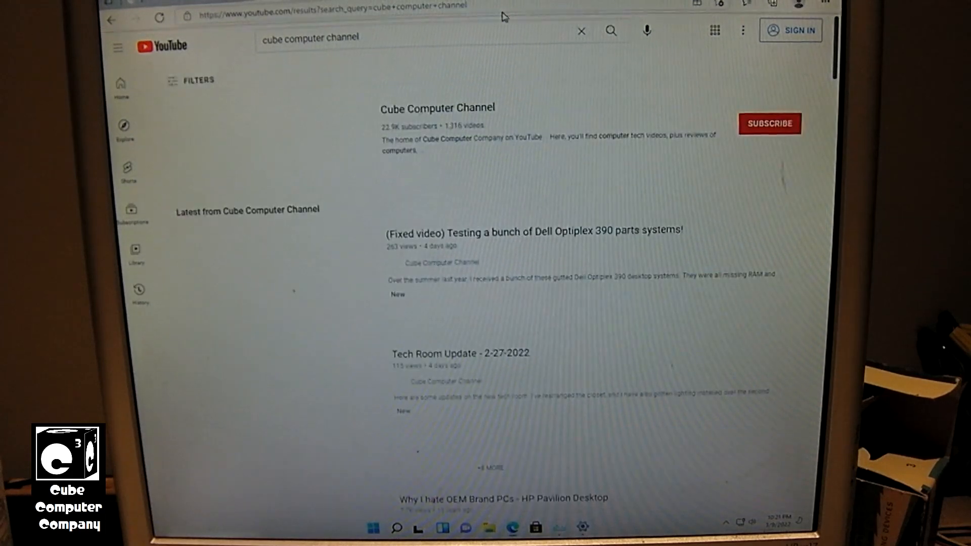
pyautogui.scroll(-3)
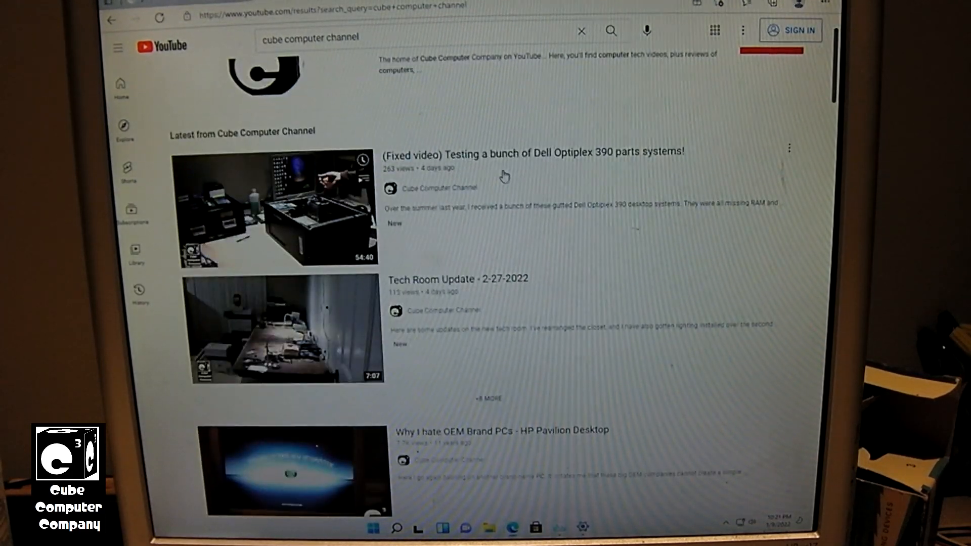
pyautogui.scroll(-3)
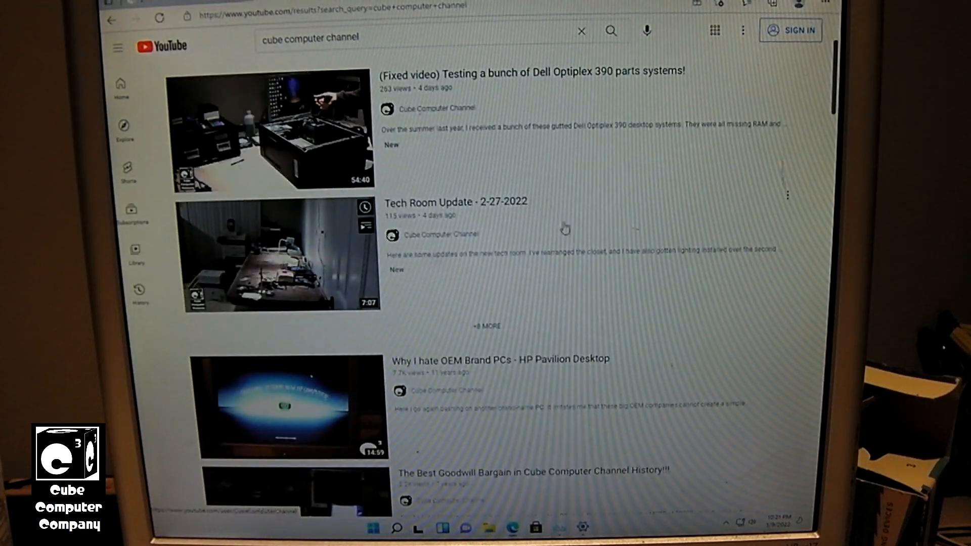
pyautogui.scroll(-3)
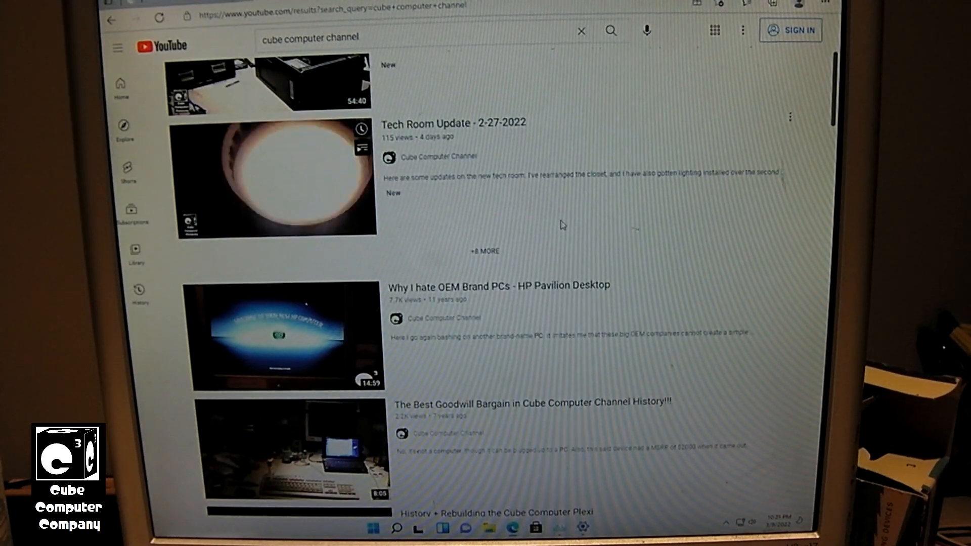
pyautogui.scroll(3)
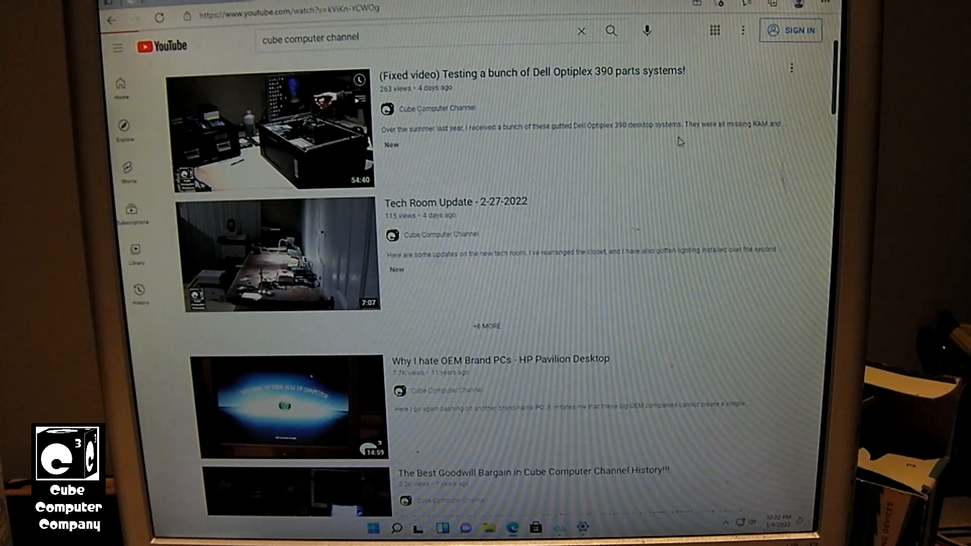
# Open Cube Computer Channel's 'Tech Room Update - 2-27-2022' video to play it
pyautogui.click(278, 256)
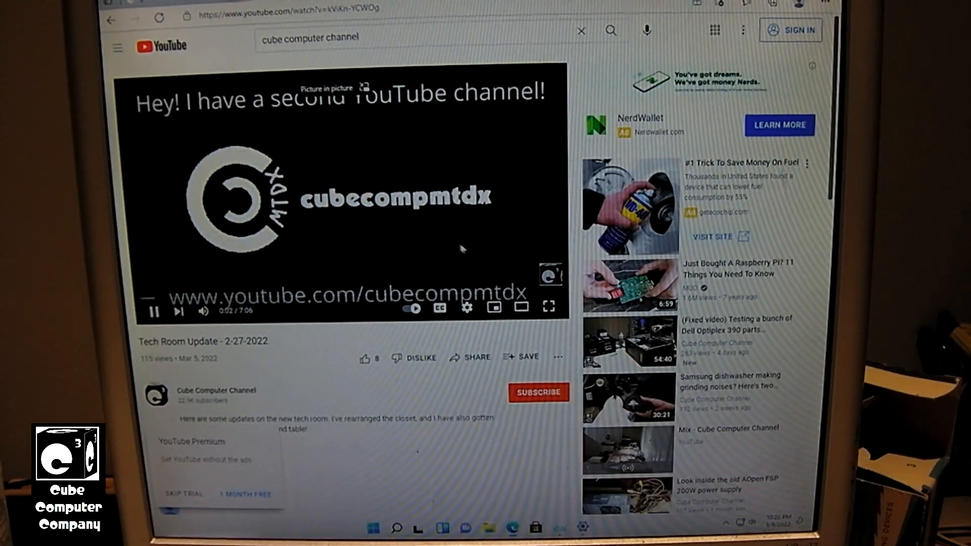
pyautogui.moveTo(433, 172)
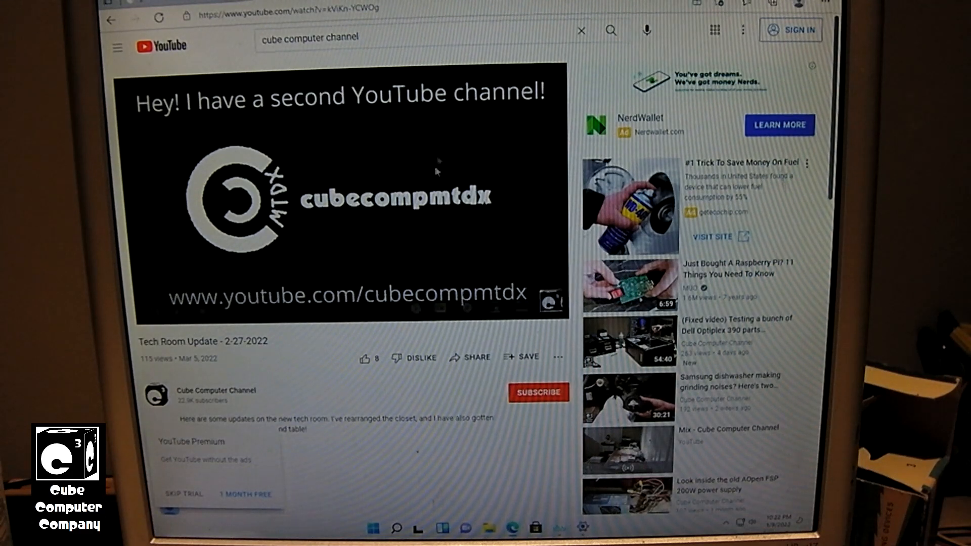